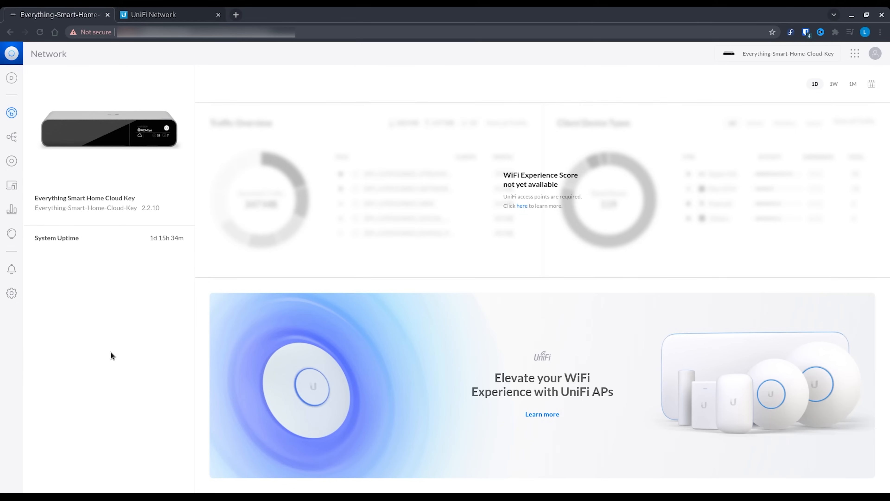
{"action": "mouse_move", "coordinate": [485, 260]}
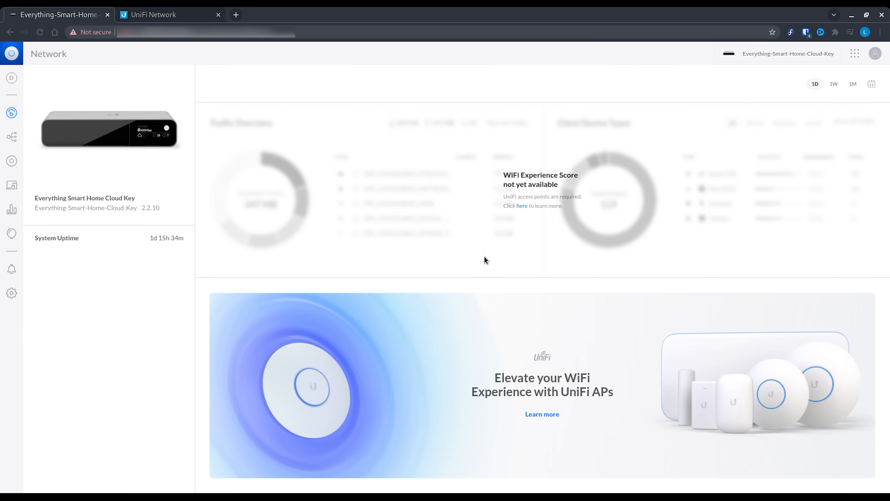
Create a new UniFi local user named Home Assistant and assign it a role.
{"action": "left_click", "coordinate": [855, 53]}
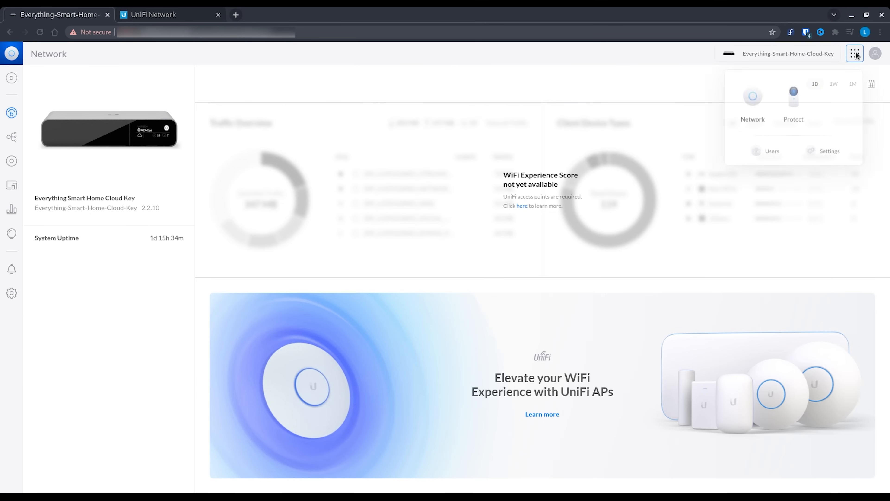
{"action": "left_click", "coordinate": [771, 151]}
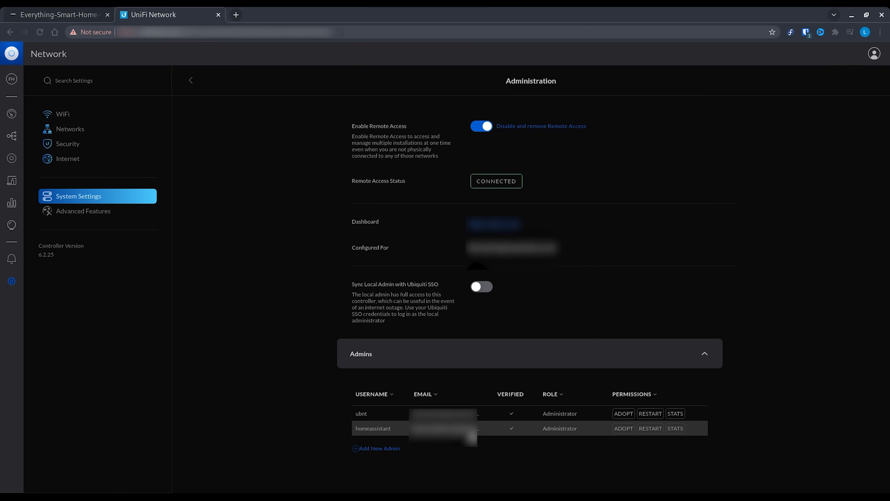
{"action": "left_click", "coordinate": [58, 14]}
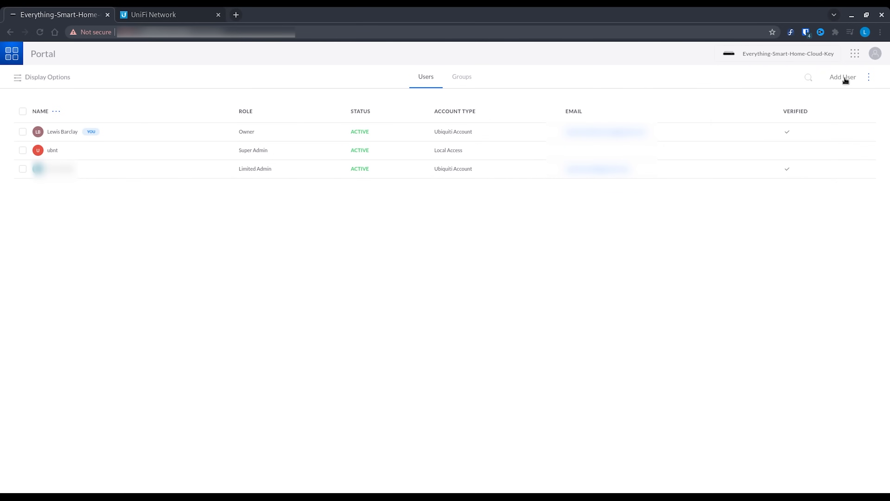
{"action": "left_click", "coordinate": [843, 76]}
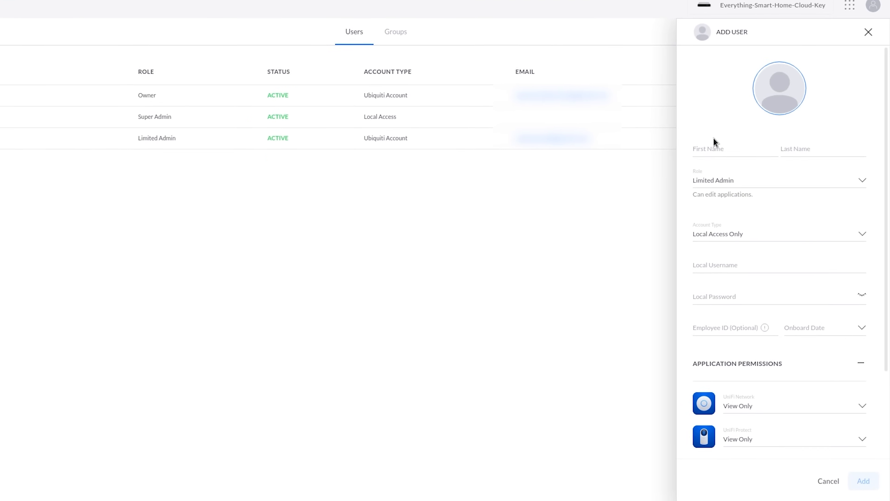
{"action": "type", "text": "Assistant"}
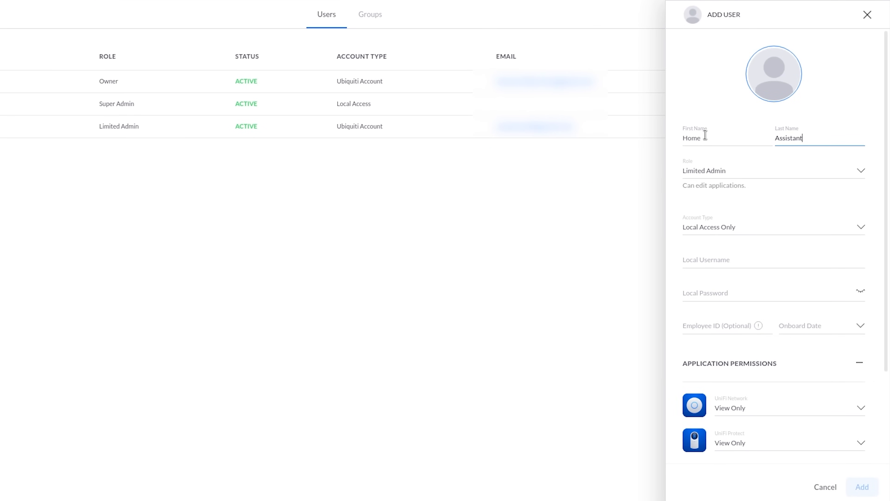
{"action": "left_click", "coordinate": [772, 171]}
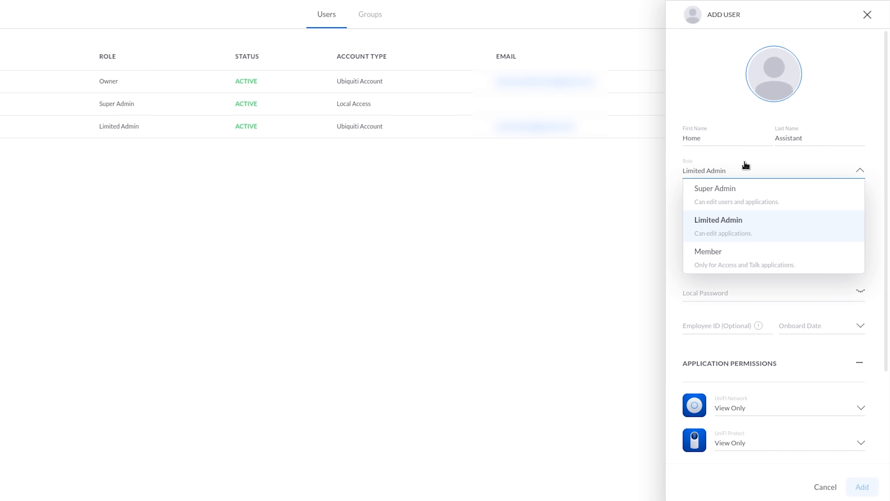
{"action": "left_click", "coordinate": [719, 226]}
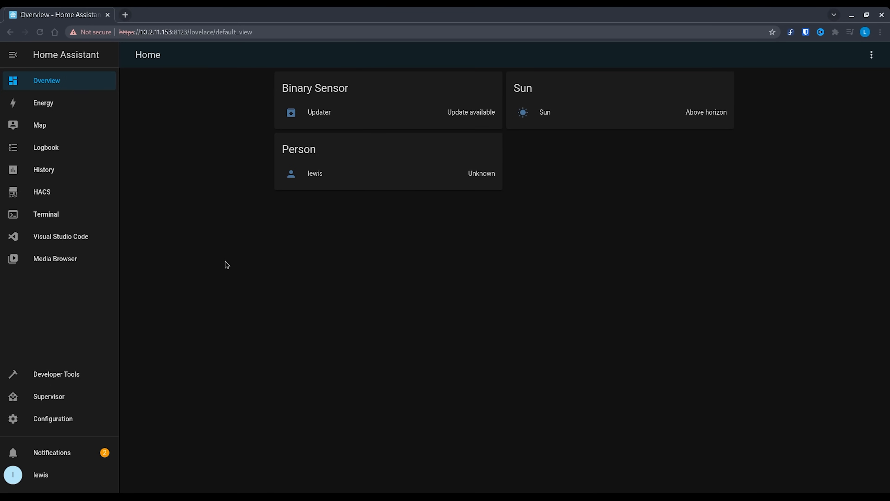
Go to Home Assistant's Configuration > Integrations list.
{"action": "left_click", "coordinate": [52, 418]}
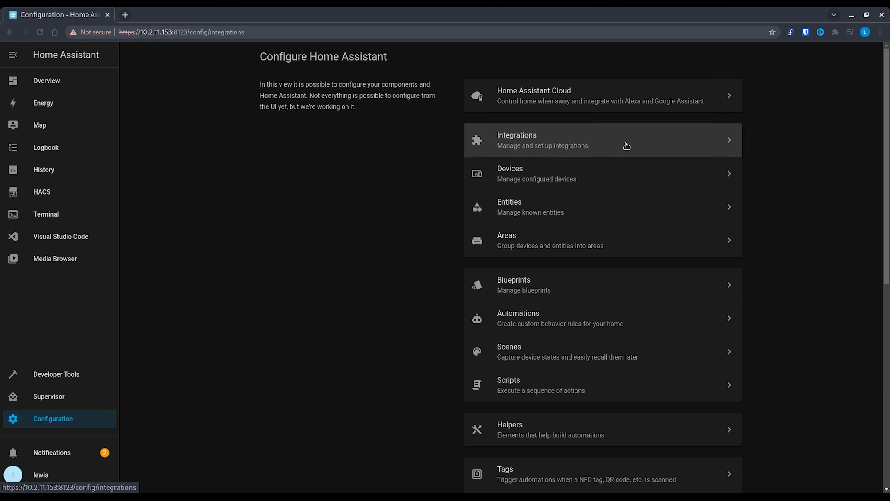
{"action": "left_click", "coordinate": [602, 141]}
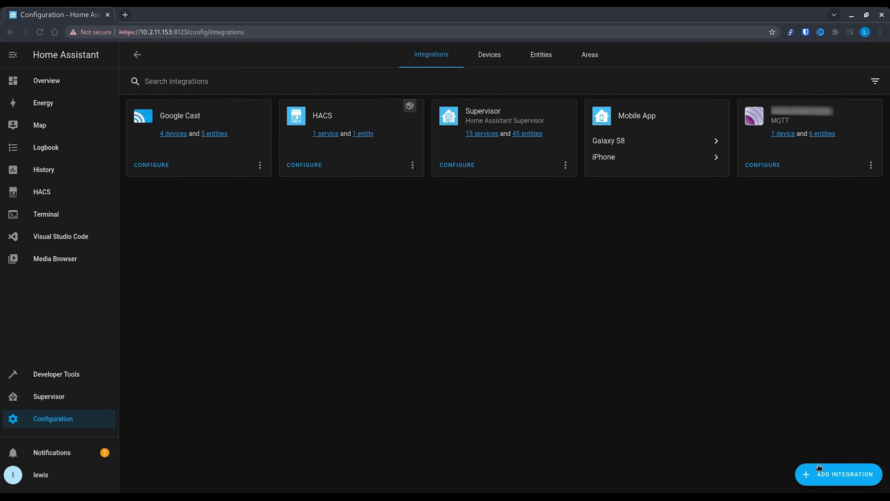
Add the Ubiquiti UniFi integration with the controller's host and credentials, selecting its site.
{"action": "left_click", "coordinate": [838, 474]}
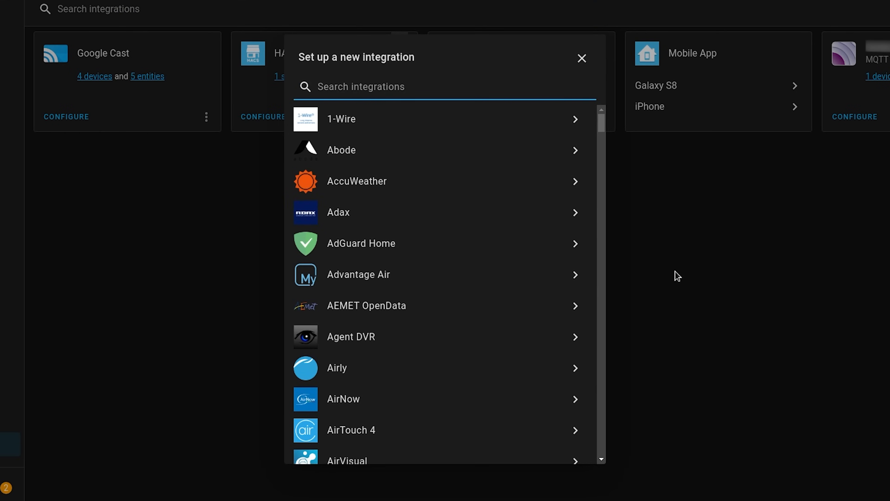
{"action": "type", "text": "unifi"}
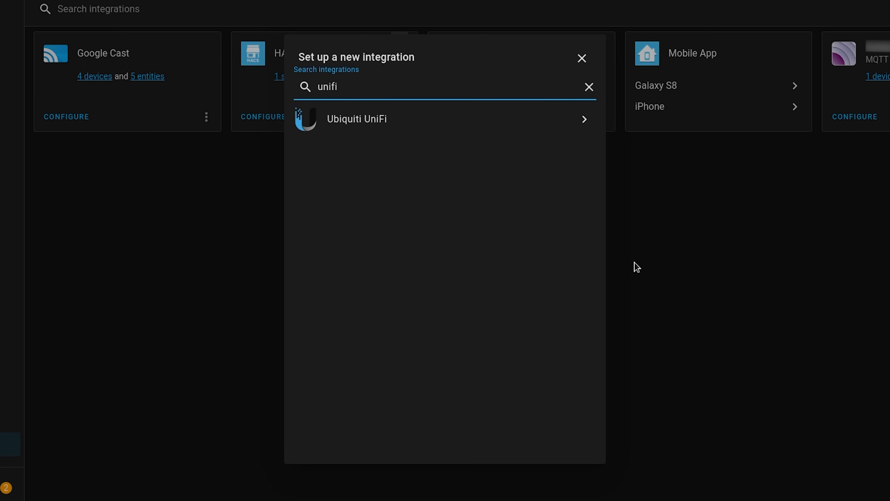
{"action": "left_click", "coordinate": [357, 119]}
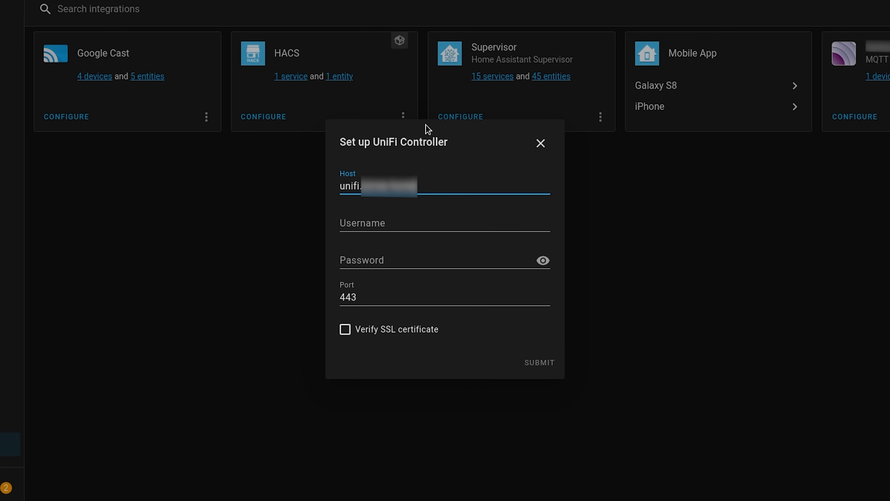
{"action": "type", "text": "homeassistant"}
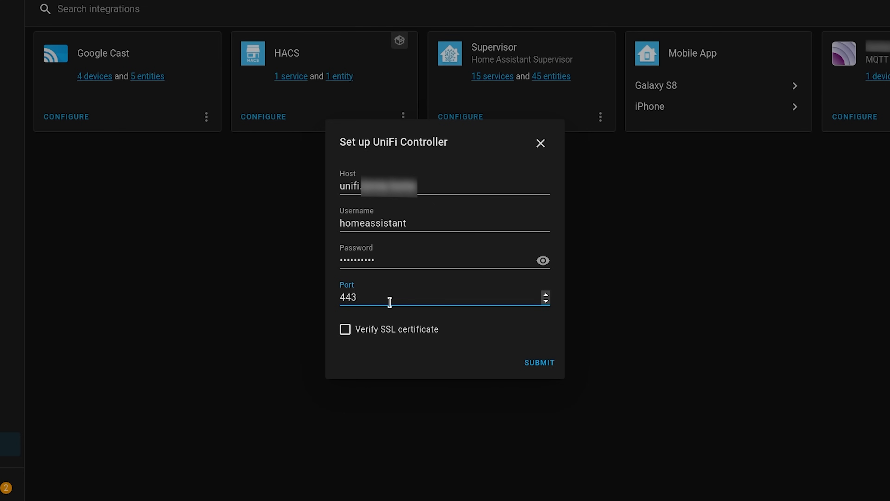
{"action": "left_click", "coordinate": [538, 362]}
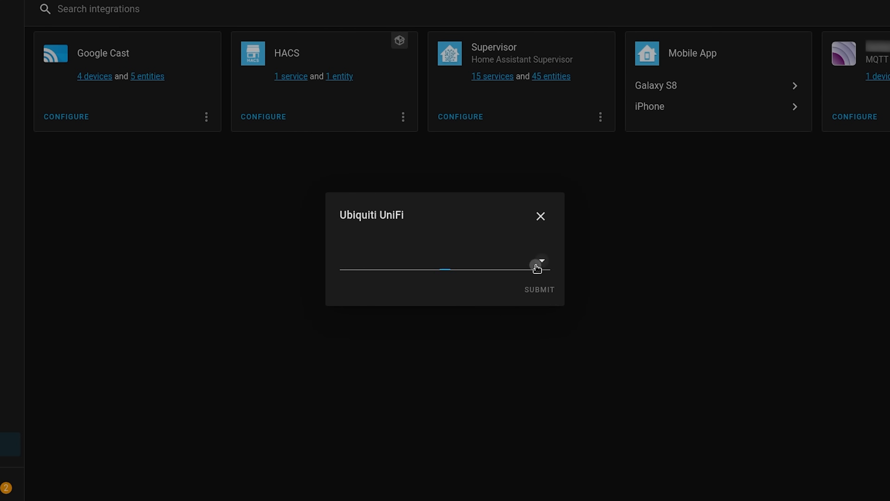
{"action": "left_click", "coordinate": [538, 267]}
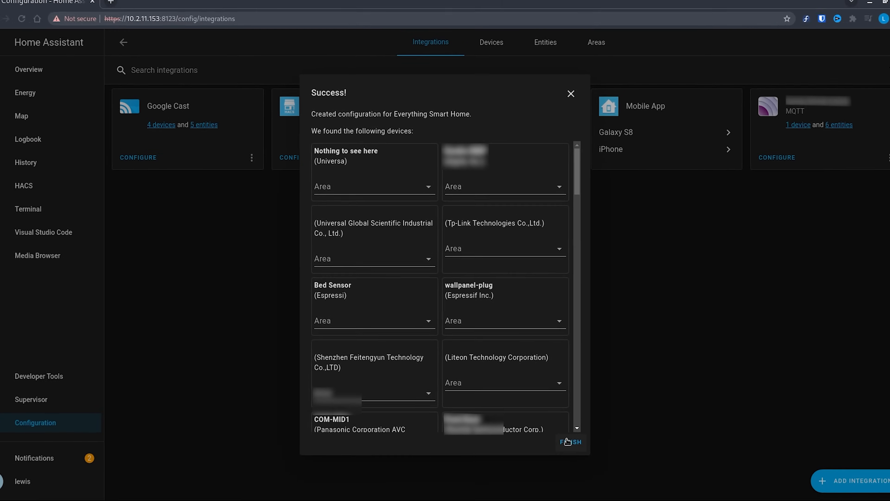
Finish UniFi setup, view its 53 devices including Back-garden, and bring up its Configure options.
{"action": "left_click", "coordinate": [570, 442]}
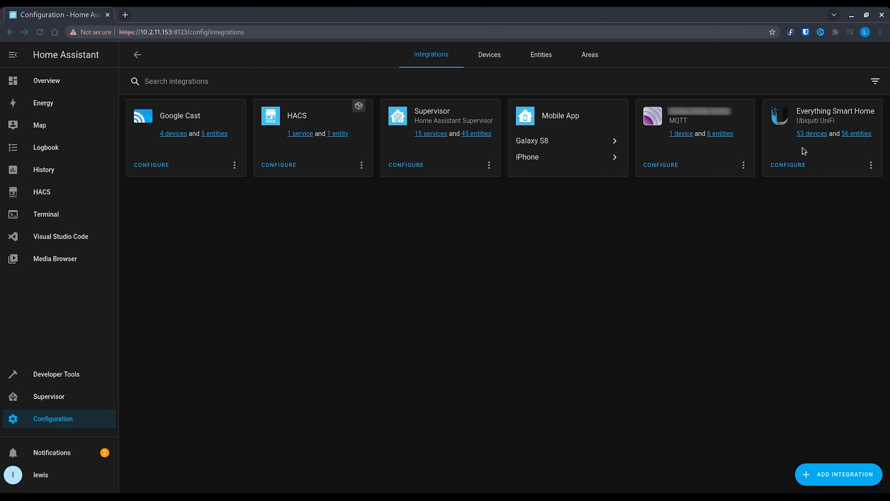
{"action": "left_click", "coordinate": [812, 133]}
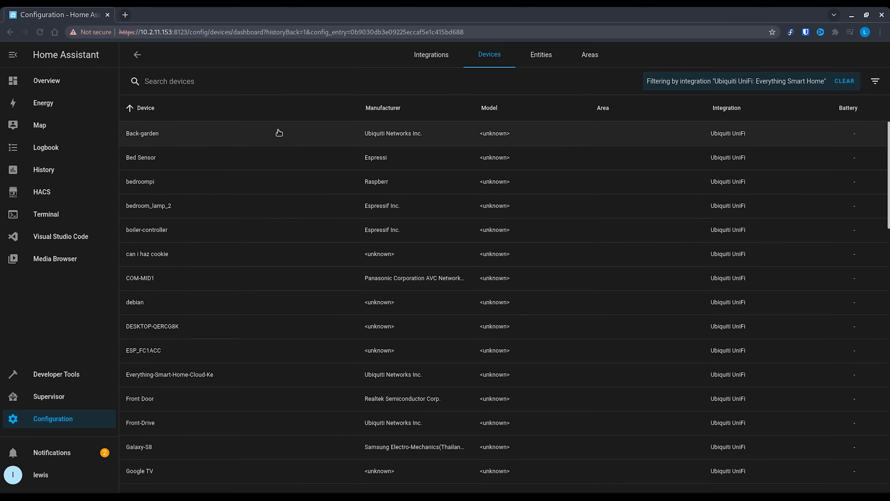
{"action": "mouse_move", "coordinate": [275, 131]}
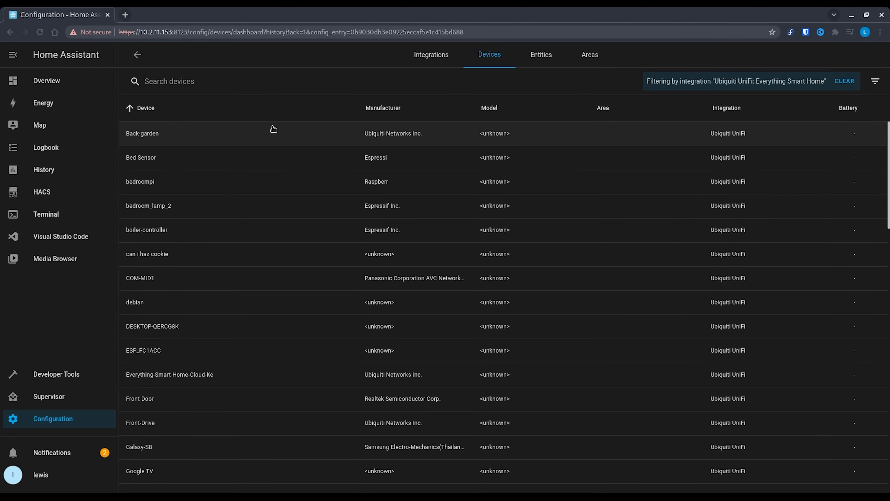
{"action": "left_click", "coordinate": [142, 133]}
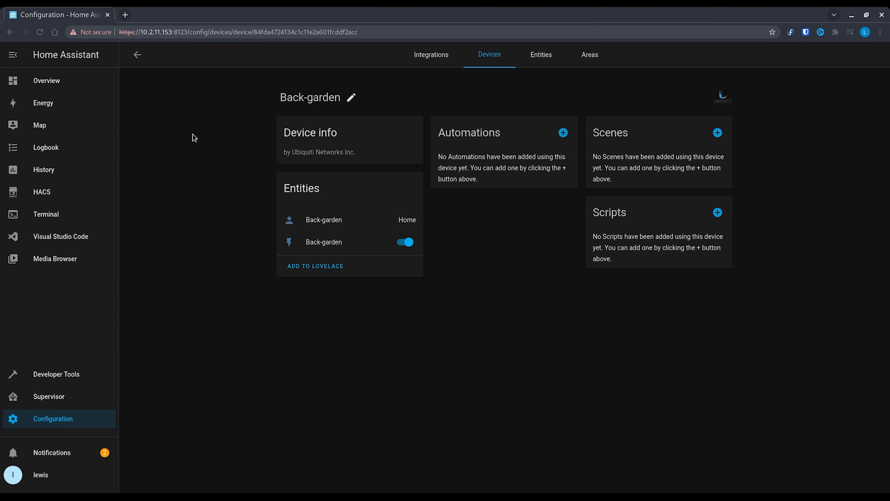
{"action": "left_click", "coordinate": [137, 54]}
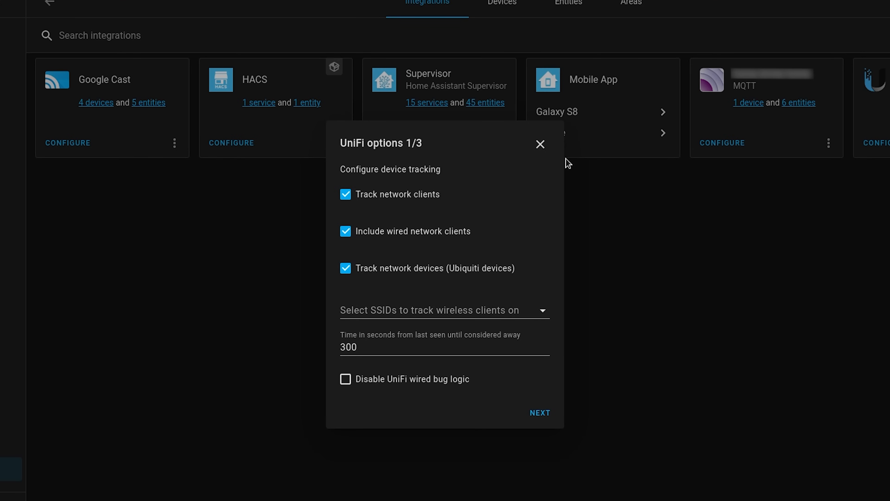
Keep client and wired tracking on, track wireless clients on 'No Wifi Here.', and continue.
{"action": "left_click", "coordinate": [346, 194]}
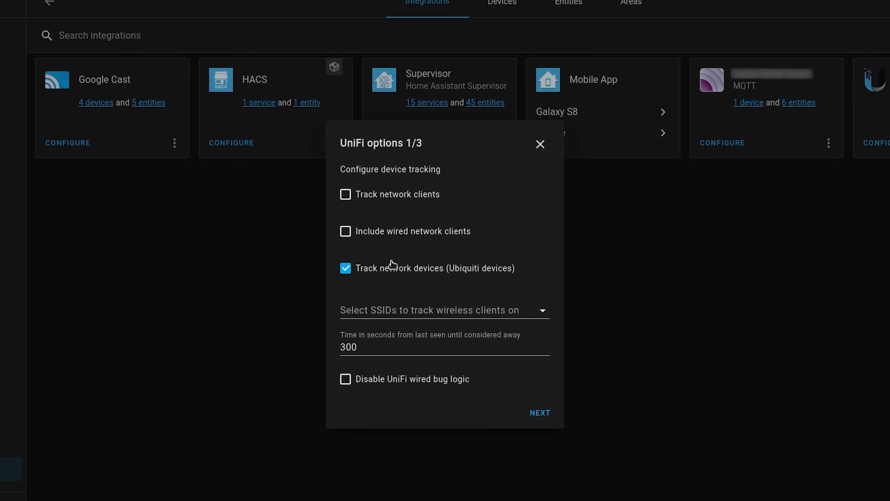
{"action": "left_click", "coordinate": [346, 231]}
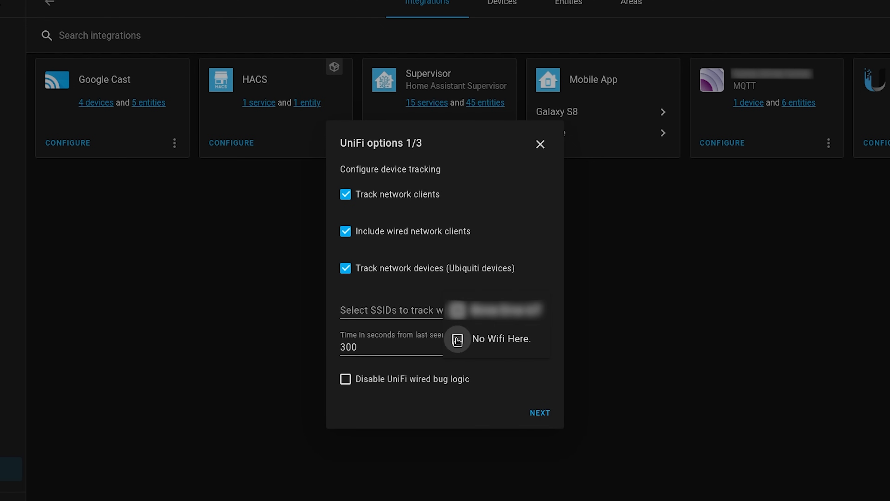
{"action": "left_click", "coordinate": [458, 339]}
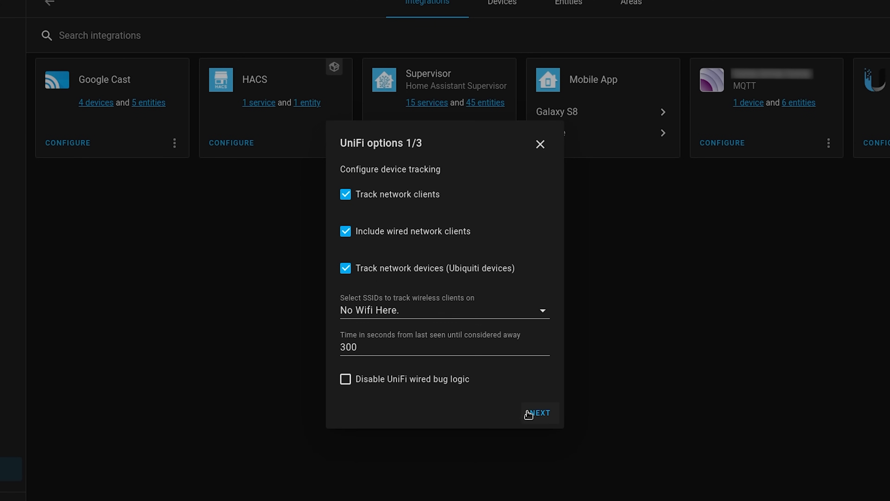
{"action": "left_click", "coordinate": [538, 413]}
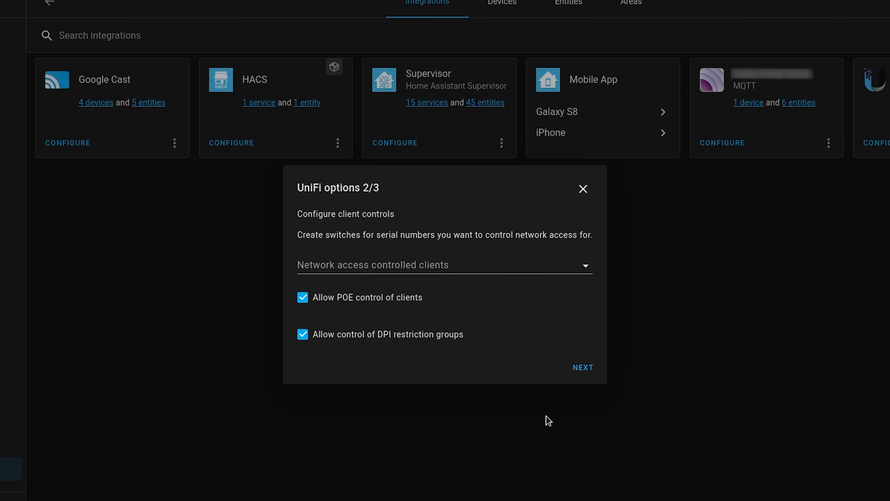
{"action": "mouse_move", "coordinate": [584, 271]}
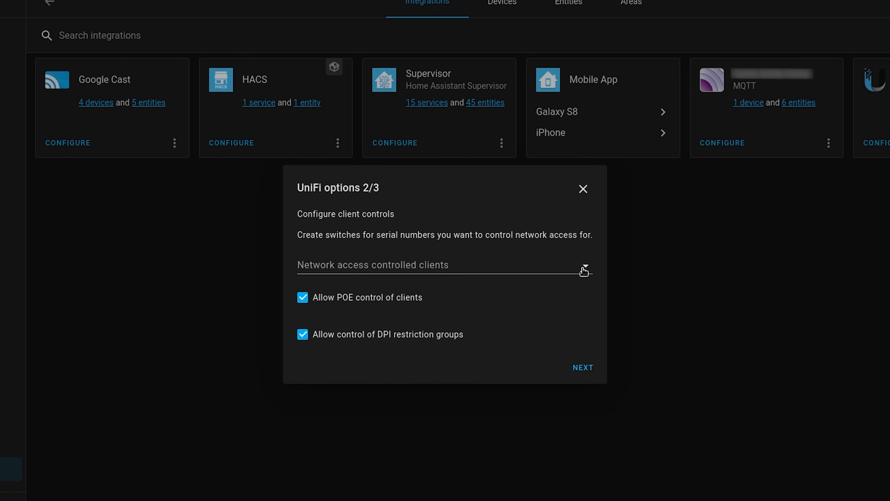
Make Lewis-s-S10 and Lewis-PC network access controlled clients and continue.
{"action": "left_click", "coordinate": [442, 265]}
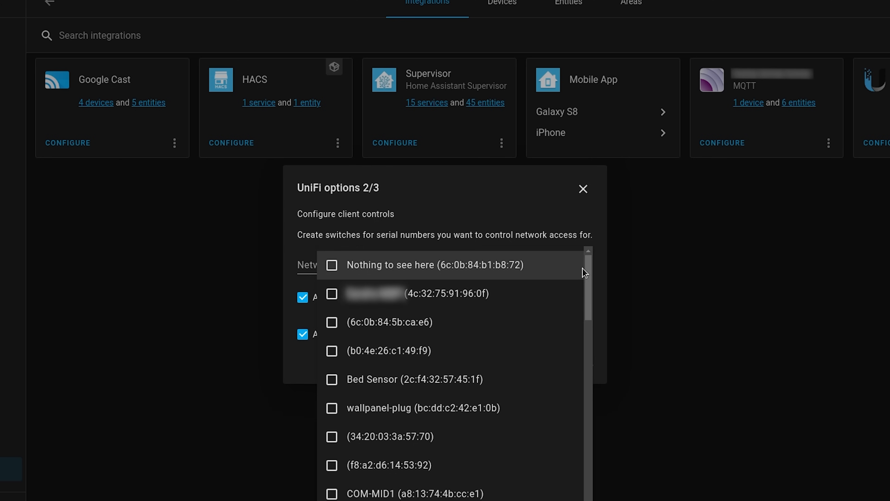
{"action": "mouse_move", "coordinate": [571, 282]}
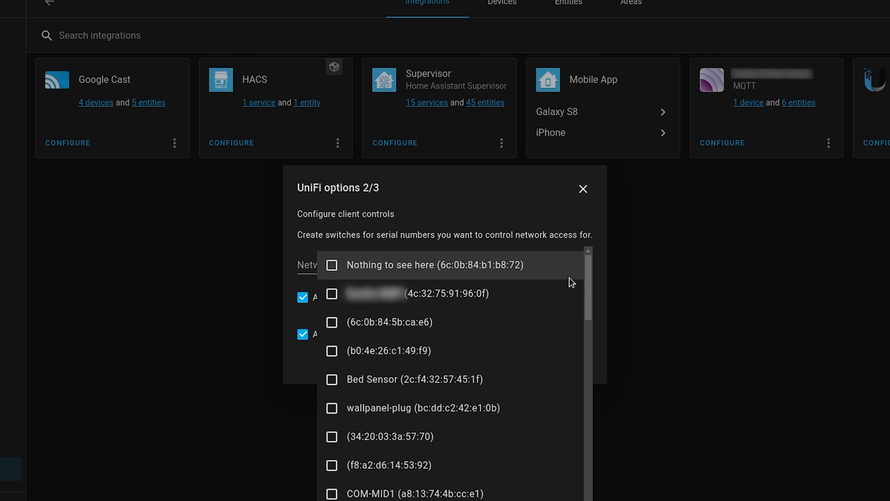
{"action": "left_click", "coordinate": [443, 265]}
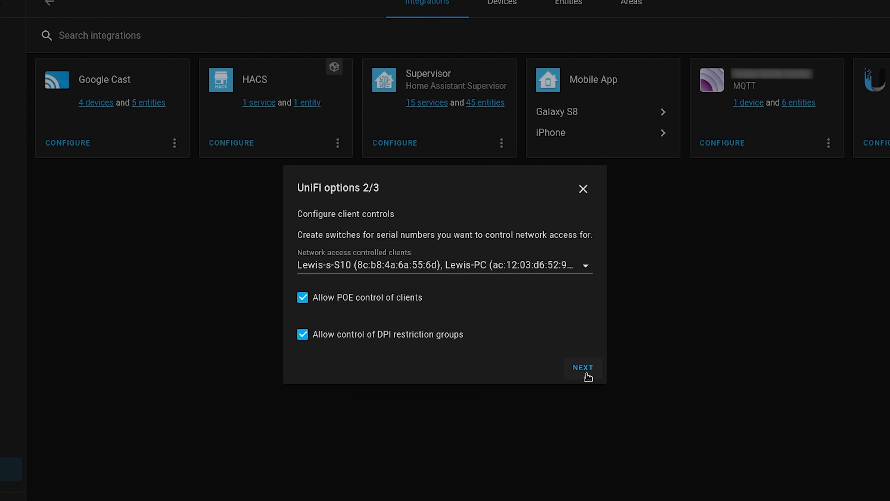
{"action": "left_click", "coordinate": [582, 368]}
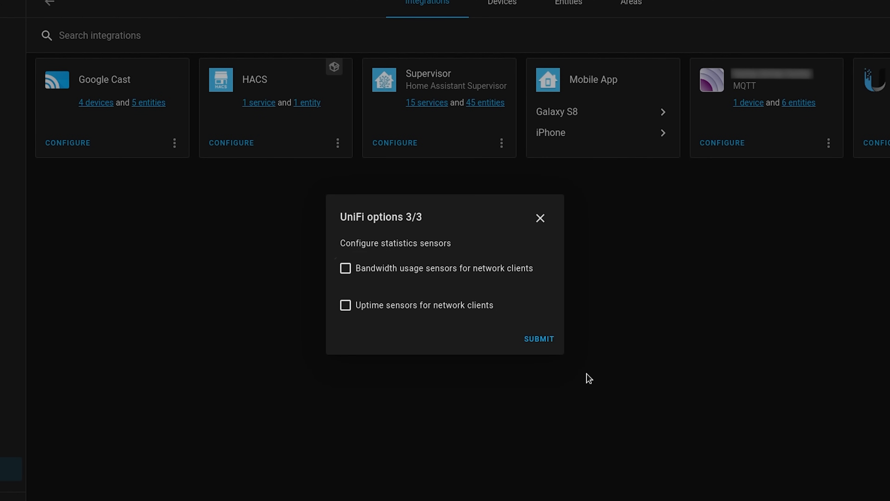
Enable bandwidth usage sensors for network clients and save the UniFi options.
{"action": "left_click", "coordinate": [346, 268]}
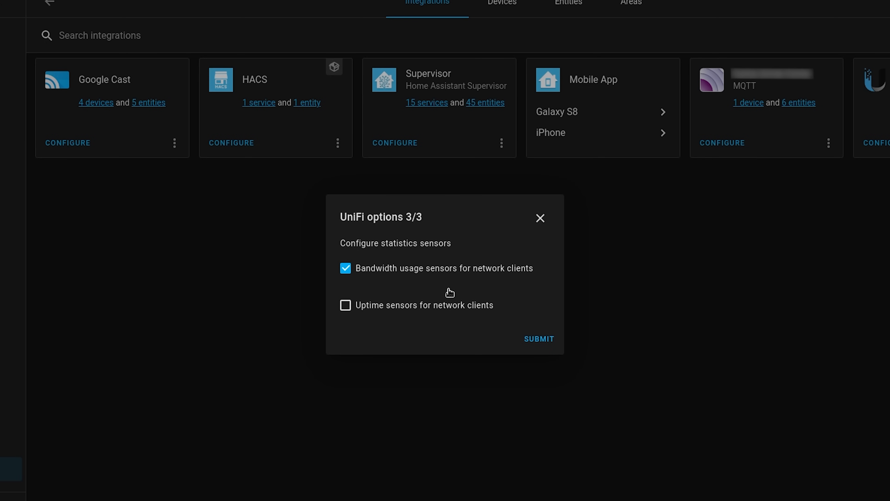
{"action": "mouse_move", "coordinate": [544, 347]}
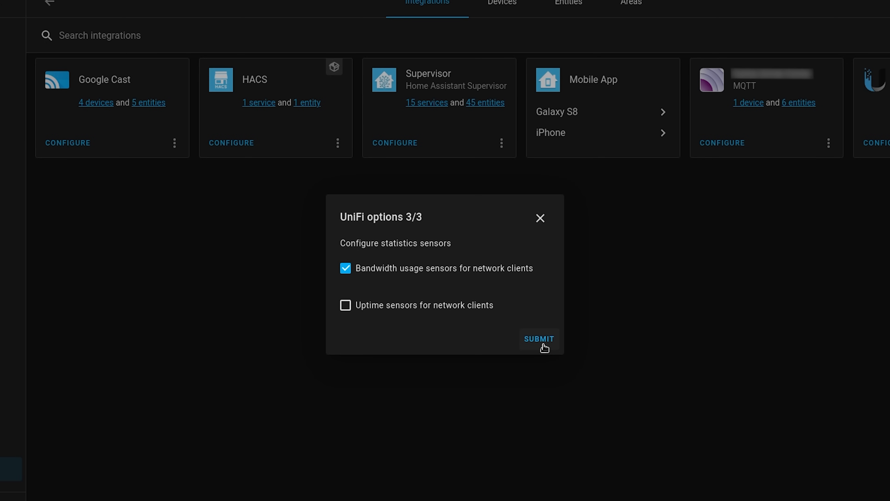
{"action": "left_click", "coordinate": [538, 339]}
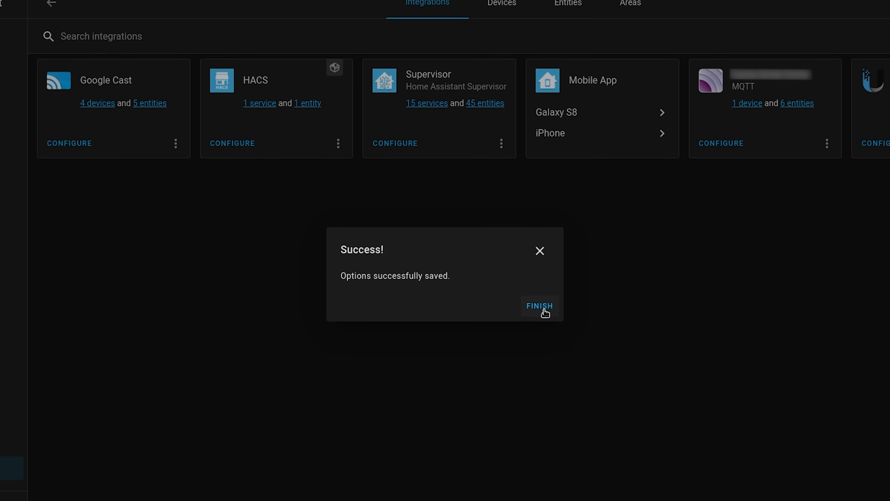
{"action": "left_click", "coordinate": [538, 306]}
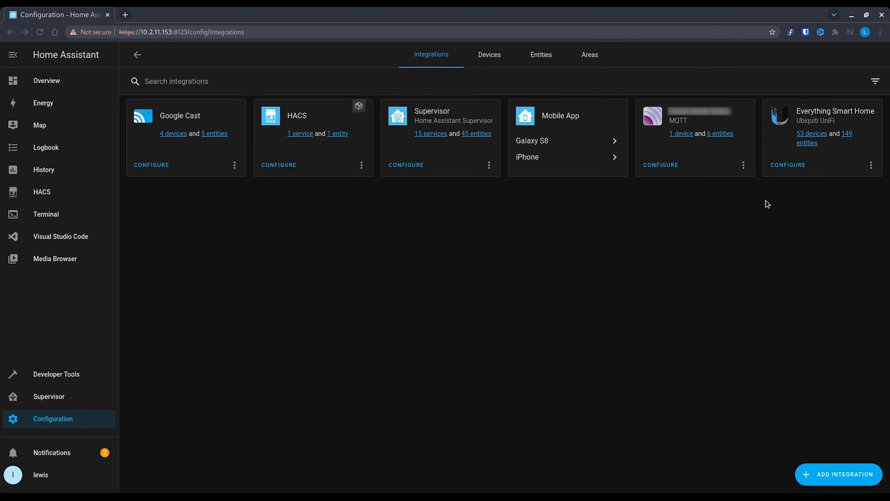
From UniFi's devices, open Lewis-s-S10 and inspect its network access switch entity.
{"action": "left_click", "coordinate": [811, 134]}
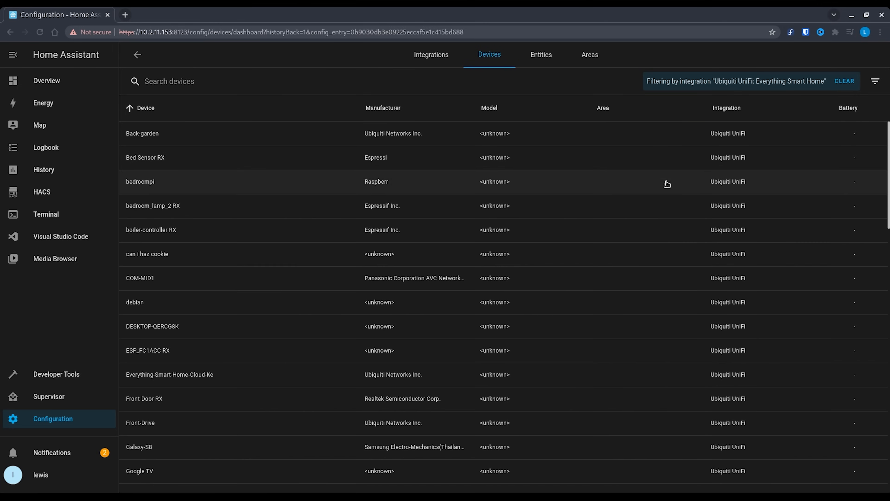
{"action": "scroll", "scroll_direction": "down", "scroll_amount": 3}
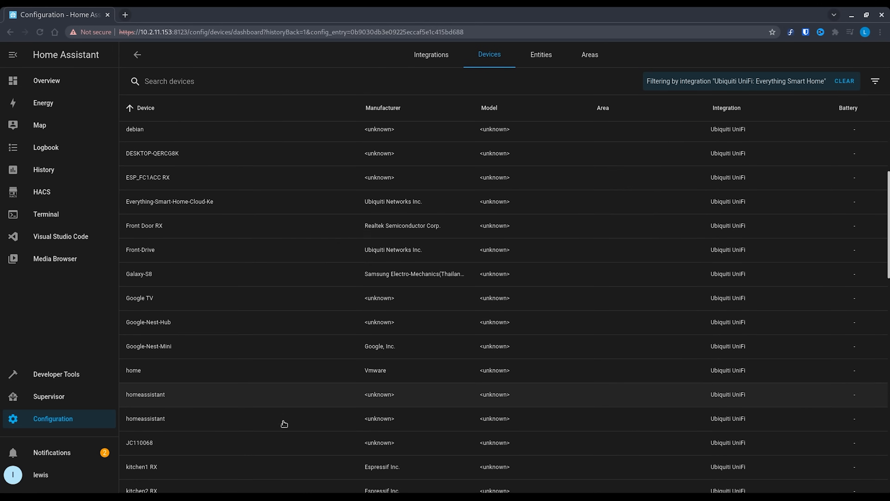
{"action": "scroll", "scroll_direction": "down", "scroll_amount": 3}
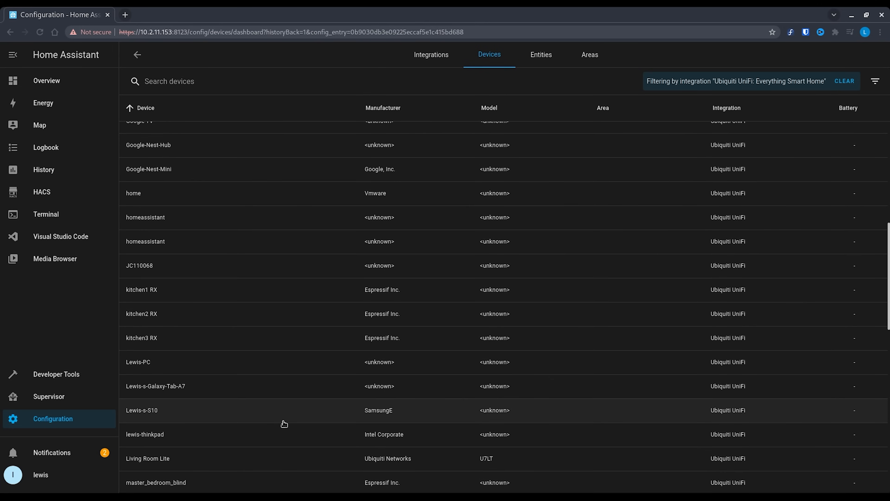
{"action": "left_click", "coordinate": [142, 410]}
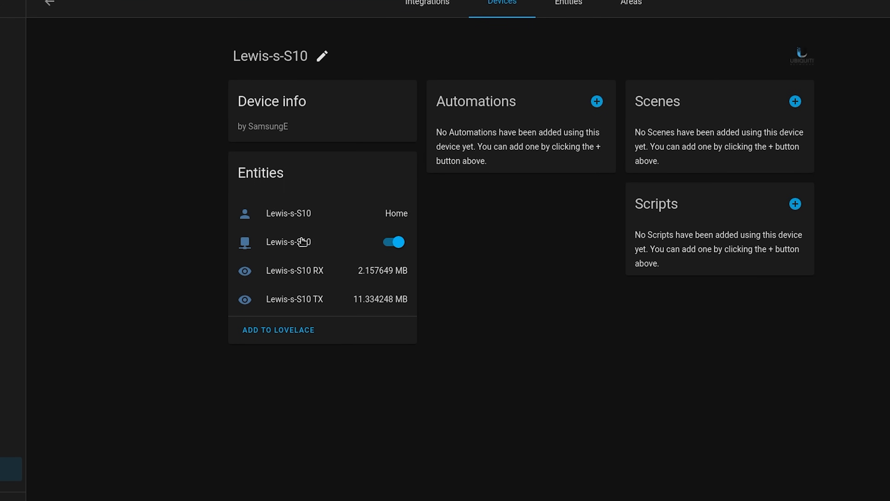
{"action": "left_click", "coordinate": [288, 242]}
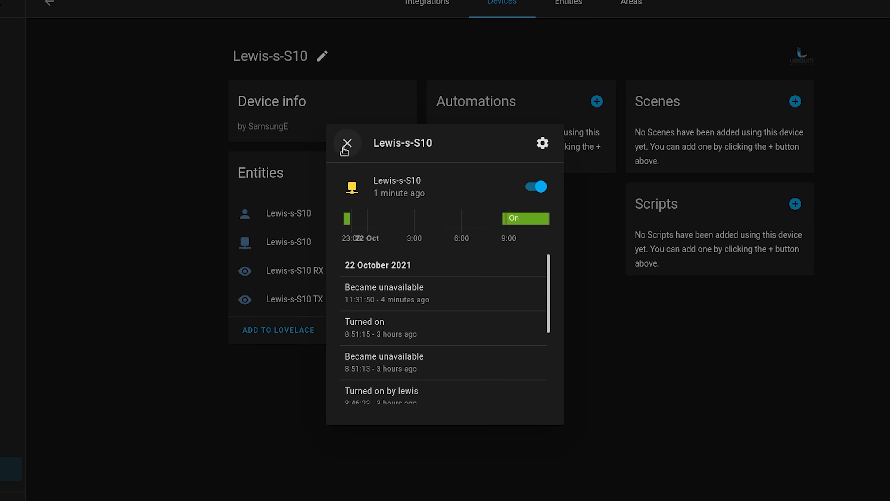
{"action": "left_click", "coordinate": [347, 143]}
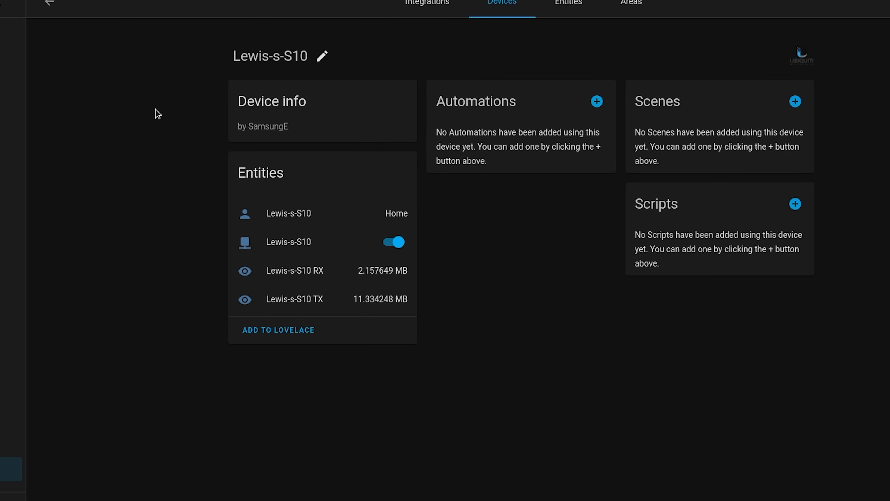
Open the Back-garden device and toggle its PoE switch off.
{"action": "left_click", "coordinate": [49, 4]}
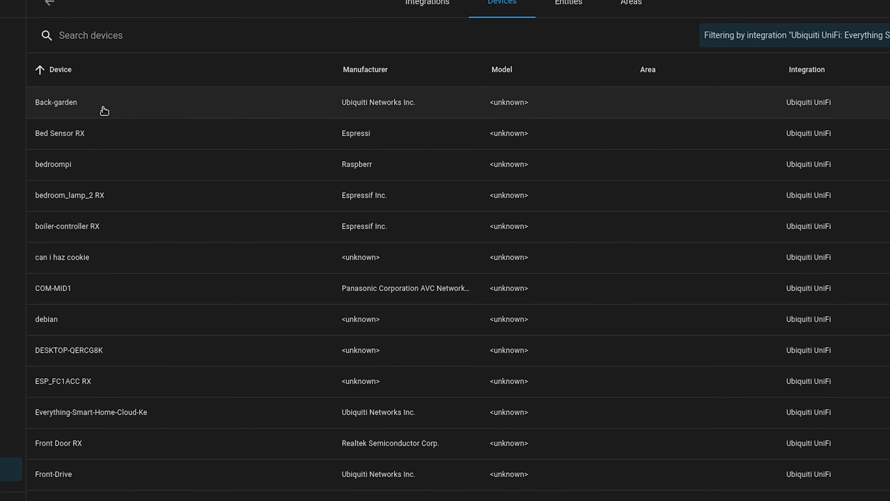
{"action": "left_click", "coordinate": [55, 102]}
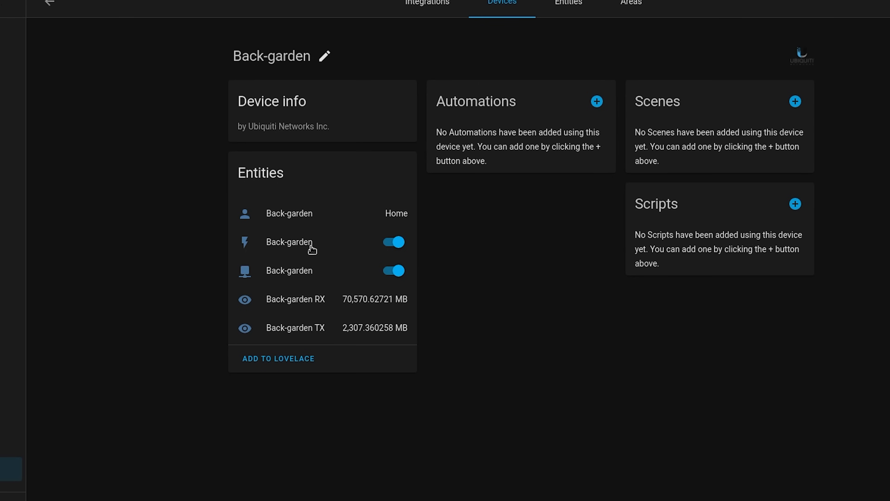
{"action": "left_click", "coordinate": [289, 242]}
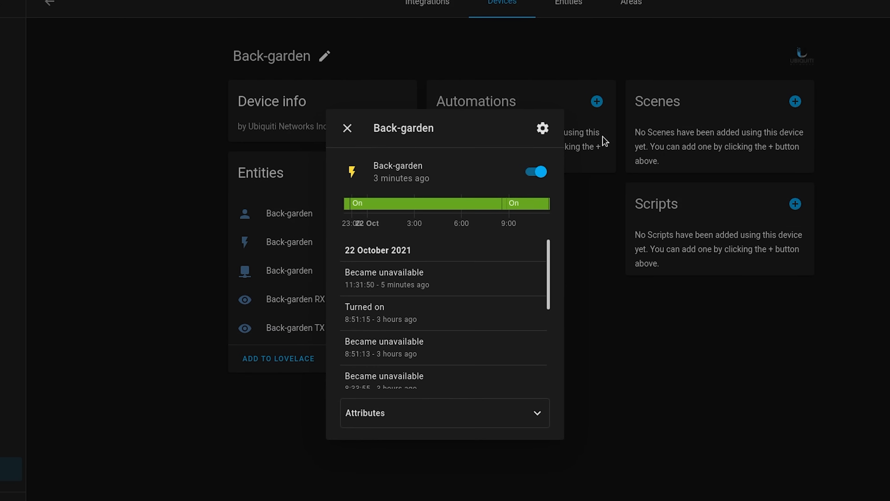
{"action": "left_click", "coordinate": [445, 413]}
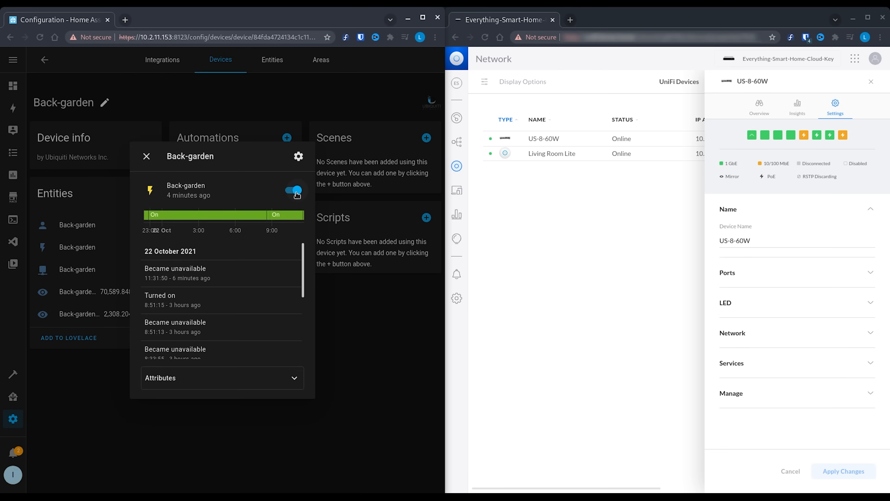
{"action": "left_click", "coordinate": [291, 190]}
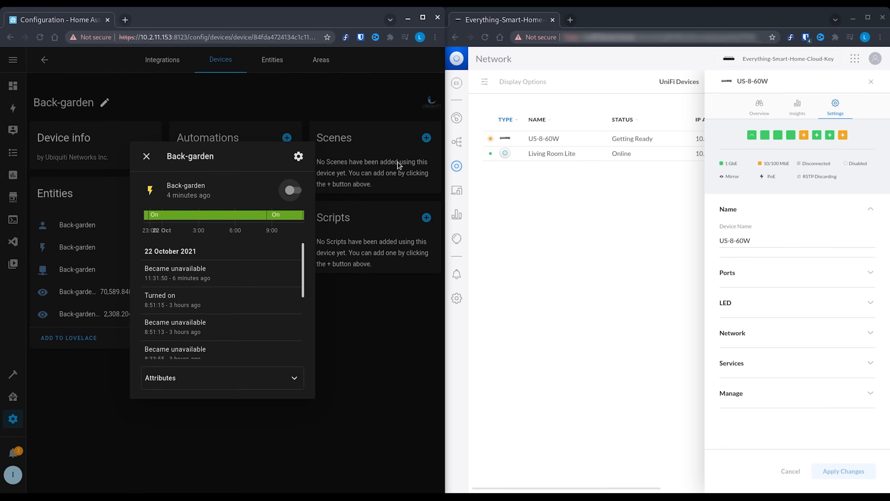
{"action": "left_click", "coordinate": [291, 190]}
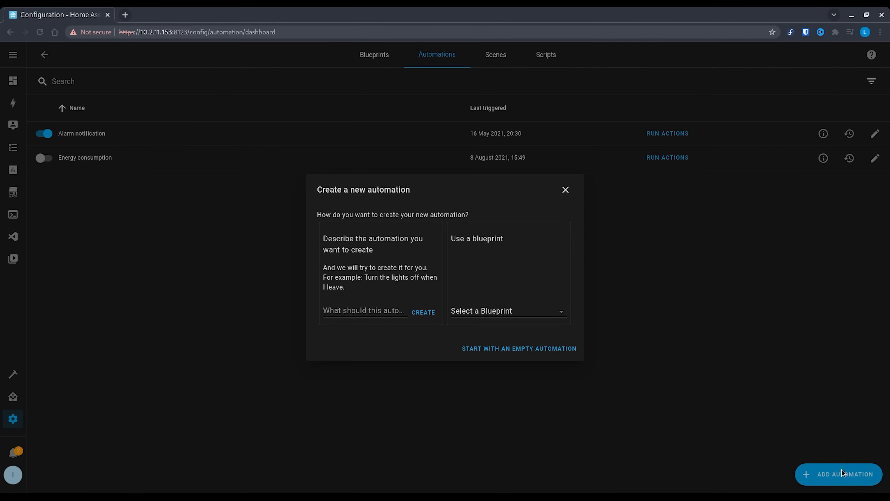
Start an empty automation named 'Internet Schedule' with a Time trigger morning-curfew at 09:00.
{"action": "left_click", "coordinate": [518, 348]}
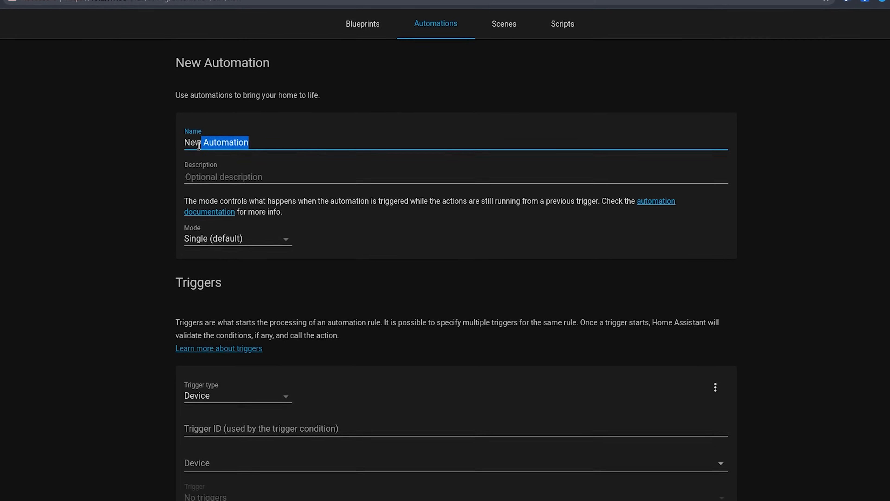
{"action": "type", "text": "Internet Sche"}
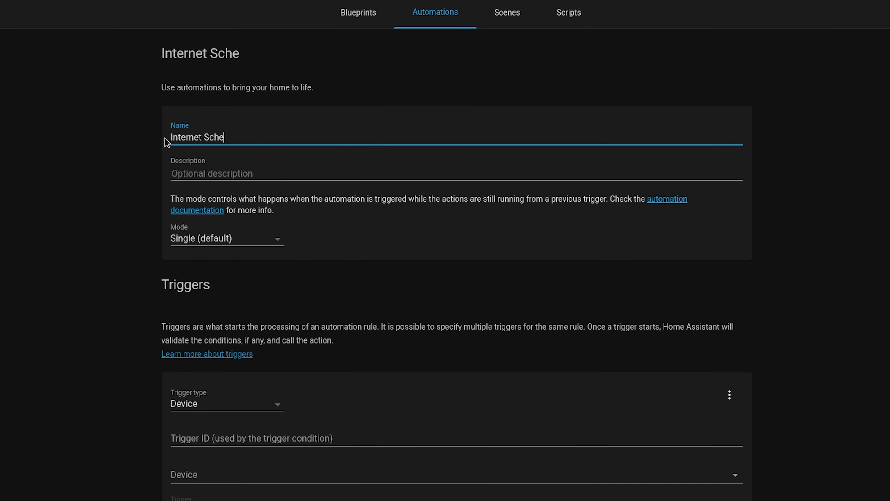
{"action": "scroll", "scroll_direction": "down", "scroll_amount": 3}
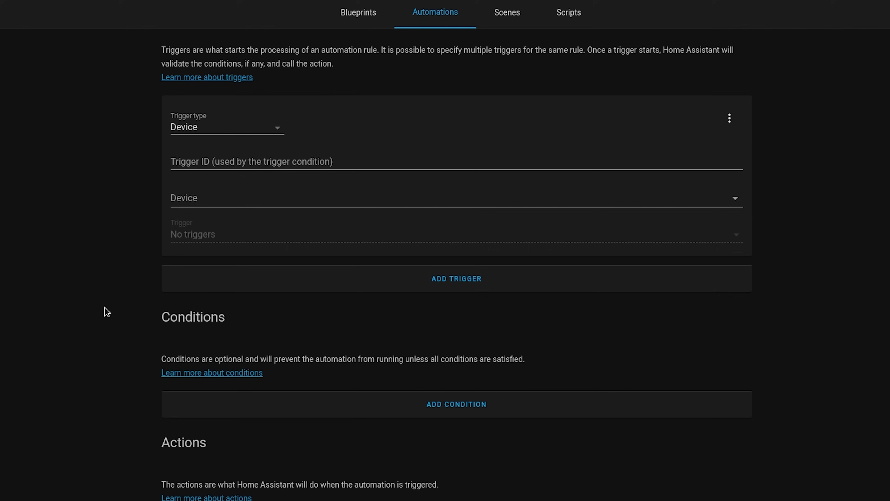
{"action": "left_click", "coordinate": [225, 126]}
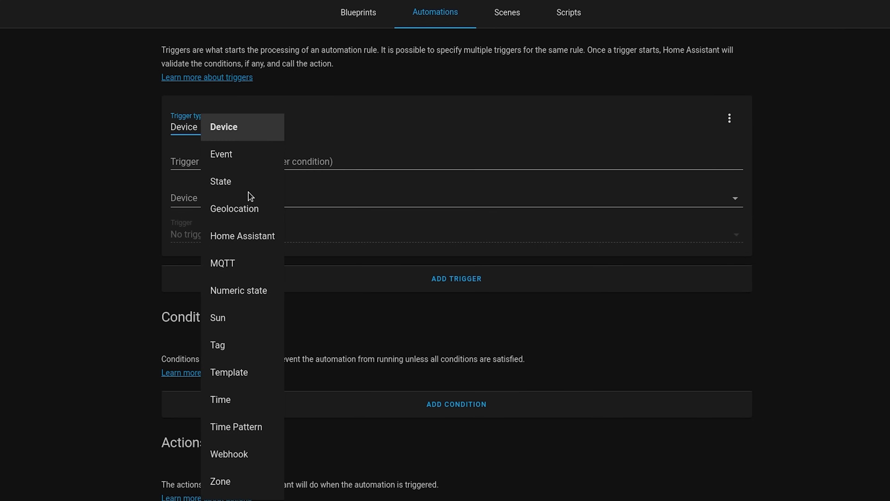
{"action": "left_click", "coordinate": [220, 401]}
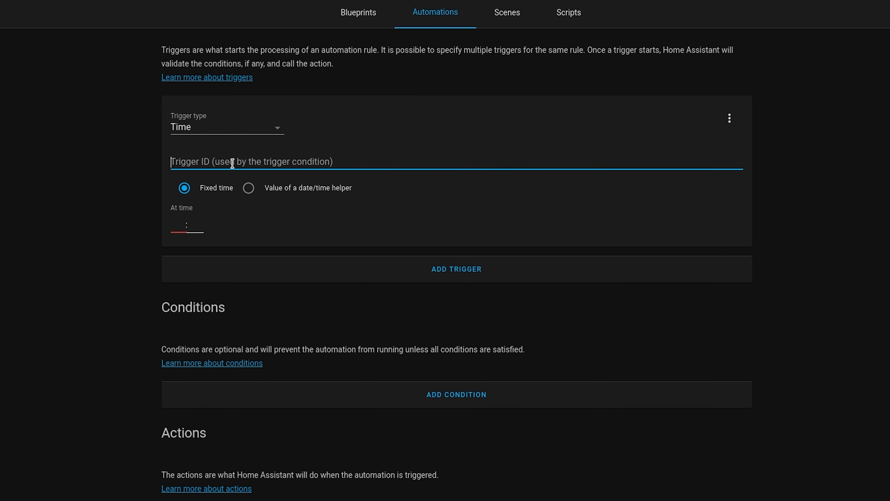
{"action": "type", "text": "morning-curfe"}
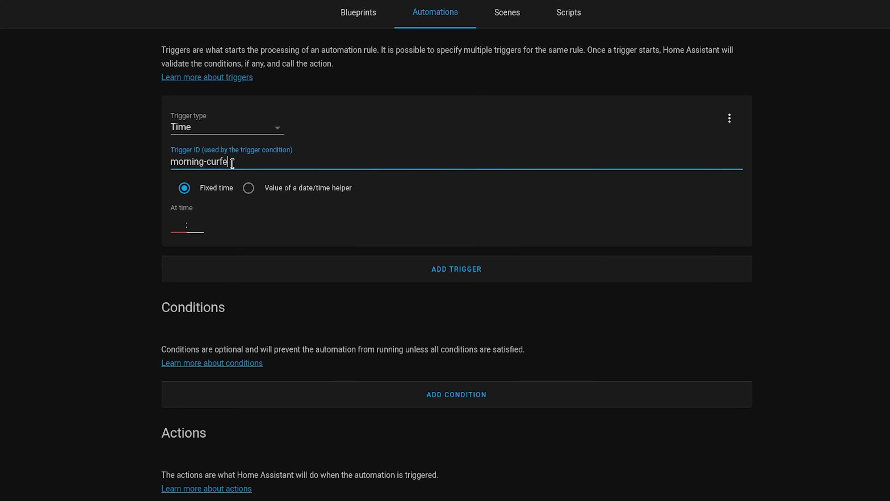
{"action": "type", "text": "09 : 00"}
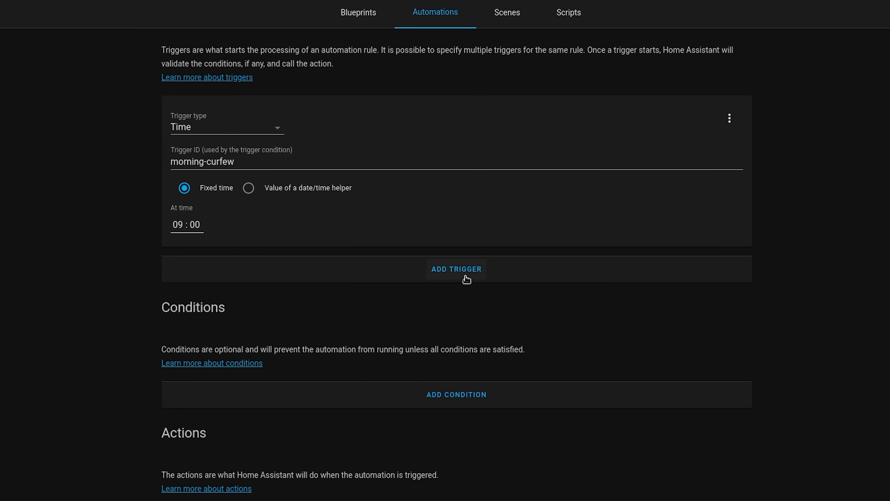
Add a second Time trigger with a night-curfew ID.
{"action": "left_click", "coordinate": [456, 268]}
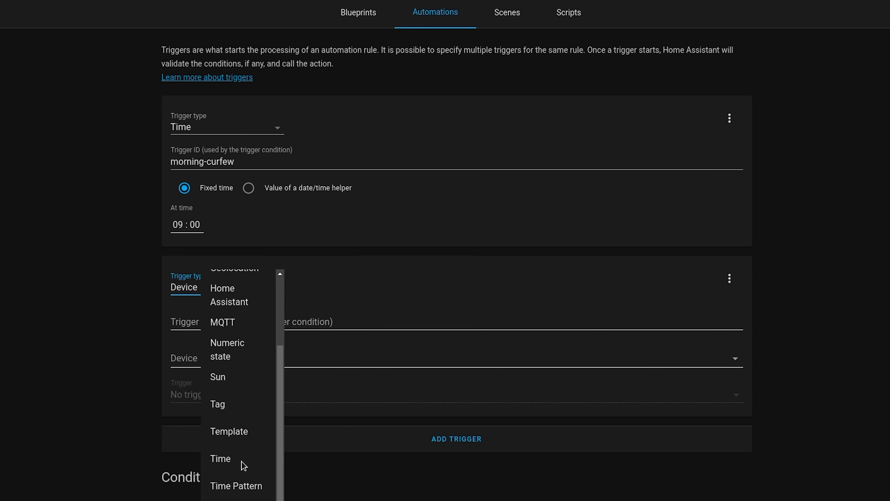
{"action": "left_click", "coordinate": [220, 461]}
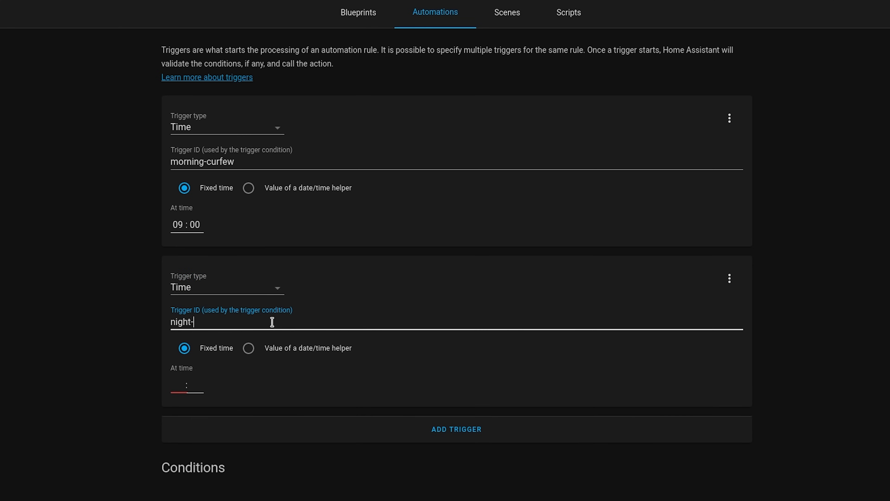
{"action": "type", "text": "curfew"}
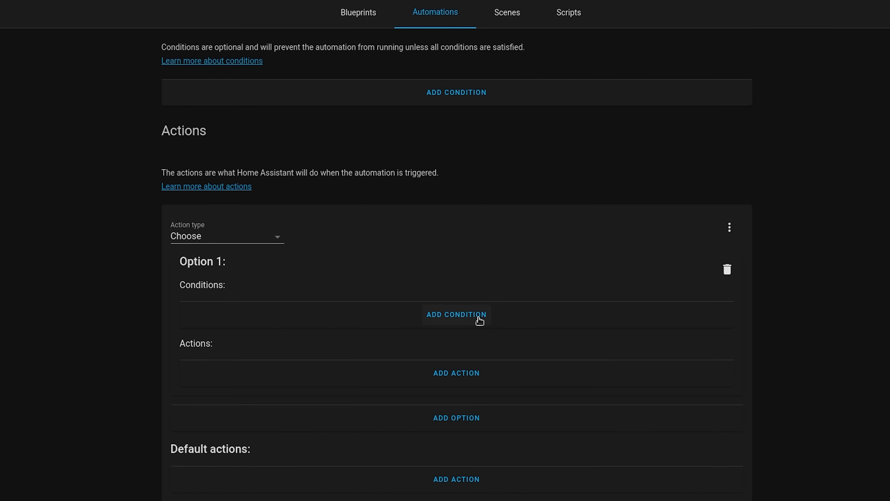
In Option 1, on trigger morning-curfew call Switch: Turn on targeting Lewis-PC.
{"action": "left_click", "coordinate": [456, 315]}
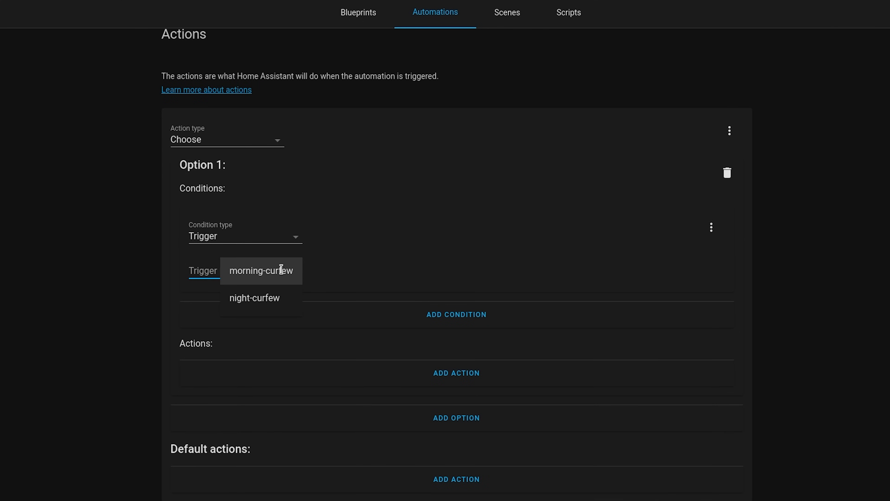
{"action": "left_click", "coordinate": [261, 271]}
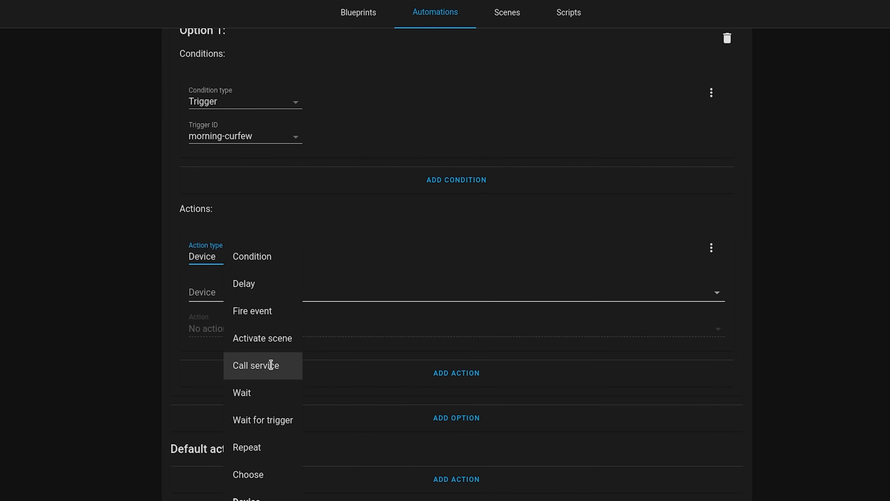
{"action": "left_click", "coordinate": [255, 365]}
{"action": "type", "text": "switch"}
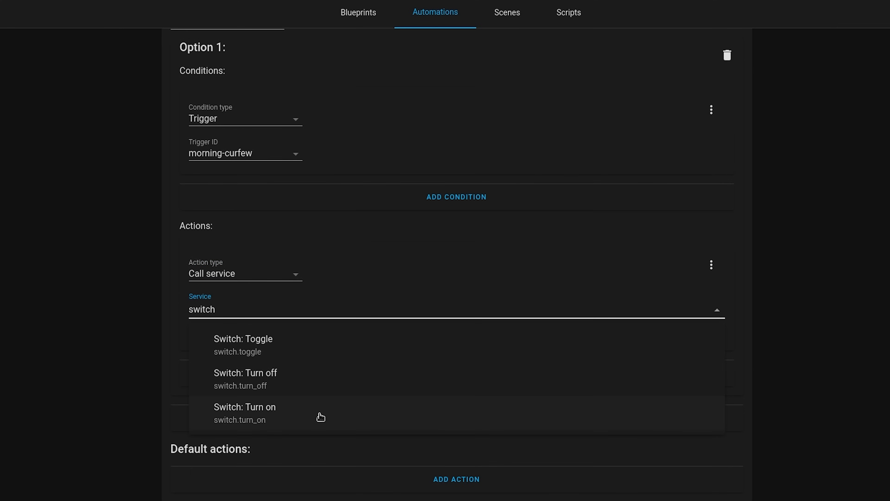
{"action": "left_click", "coordinate": [245, 413]}
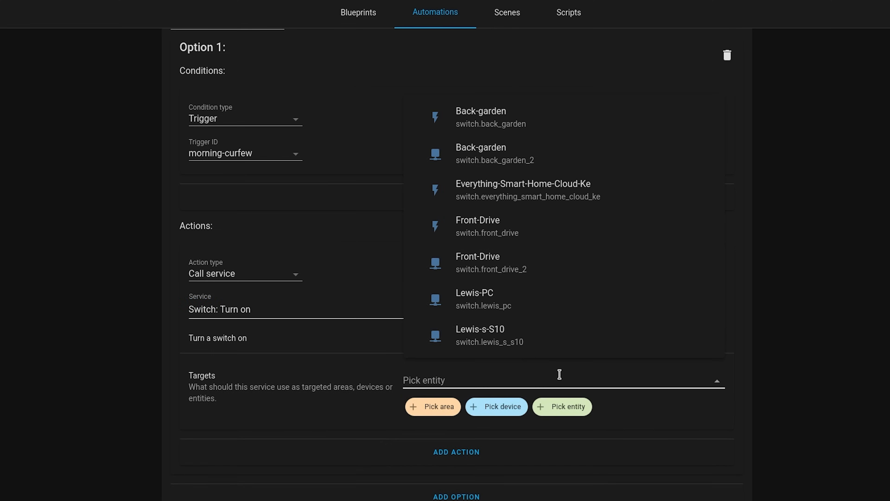
{"action": "left_click", "coordinate": [475, 299]}
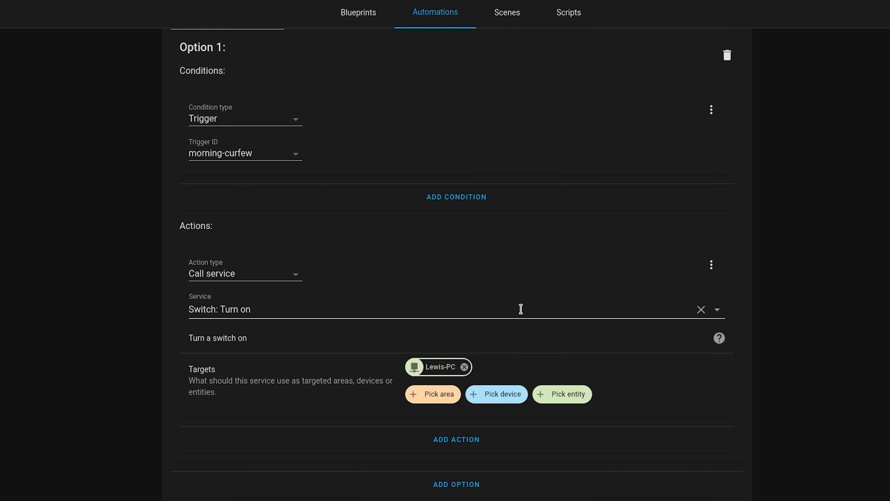
{"action": "scroll", "scroll_direction": "down", "scroll_amount": 3}
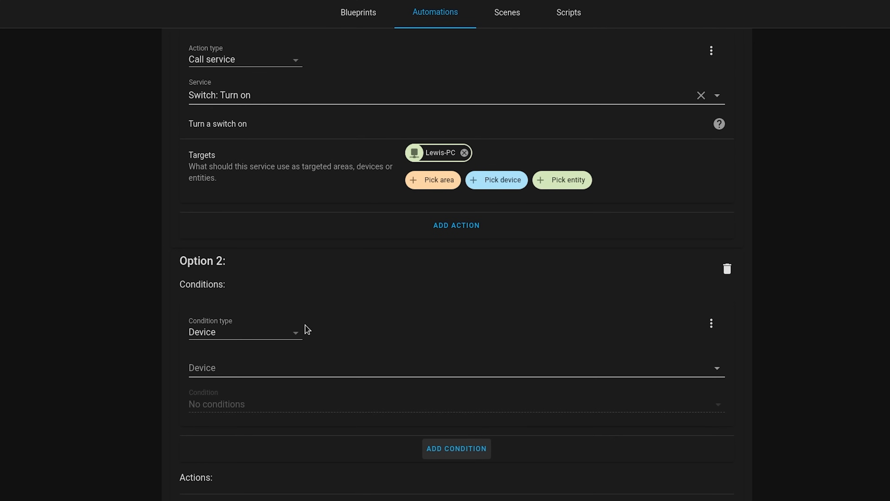
Condition Option 2 on the night-curfew trigger and add a Switch: Turn off action targeting Lewis-PC.
{"action": "left_click", "coordinate": [244, 332]}
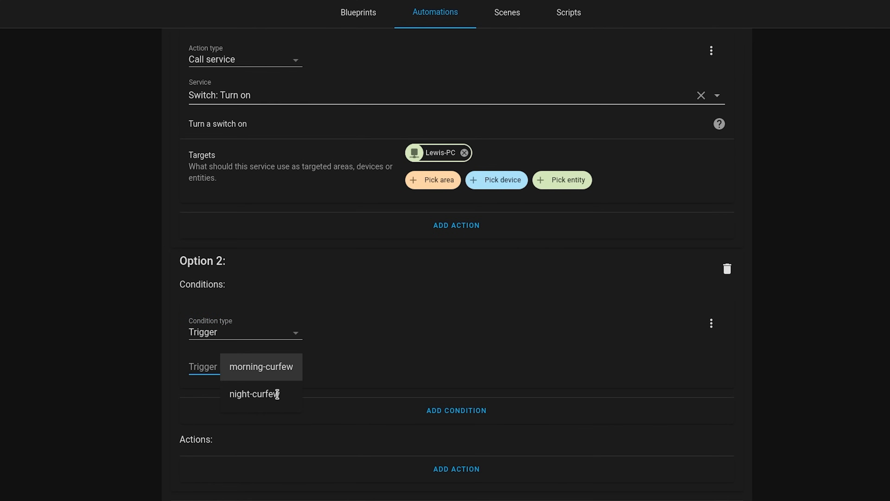
{"action": "left_click", "coordinate": [255, 394]}
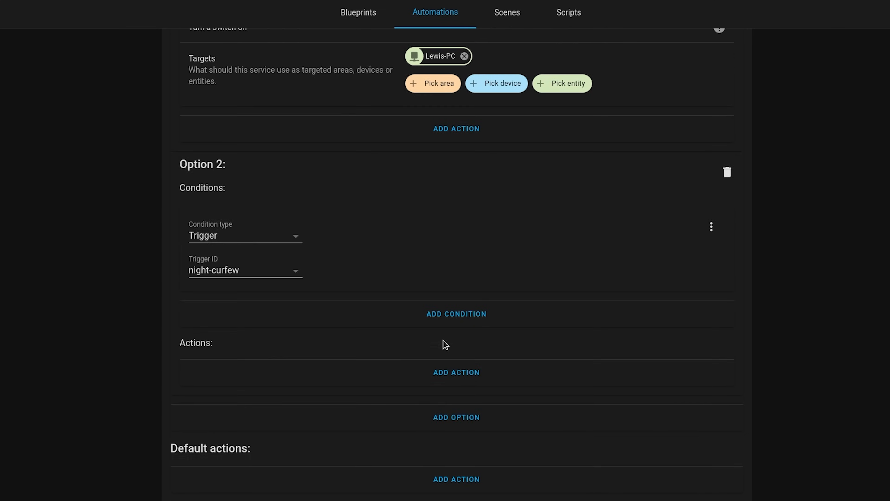
{"action": "left_click", "coordinate": [456, 372]}
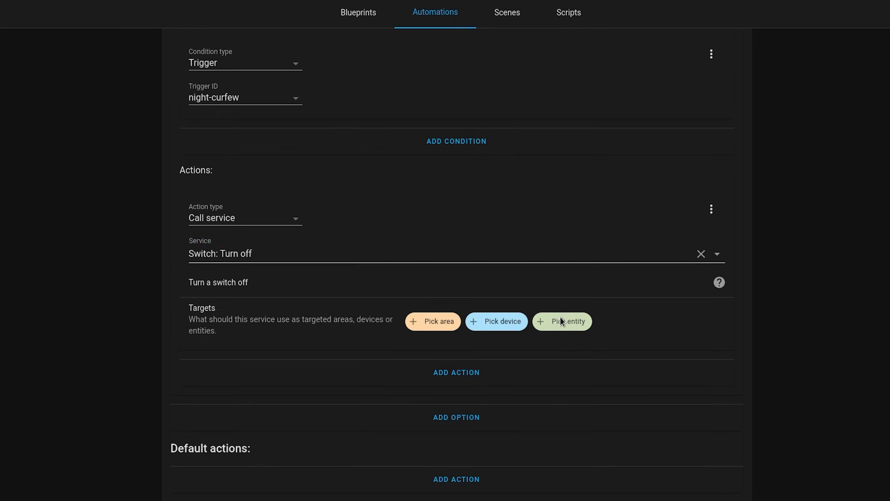
{"action": "left_click", "coordinate": [495, 321]}
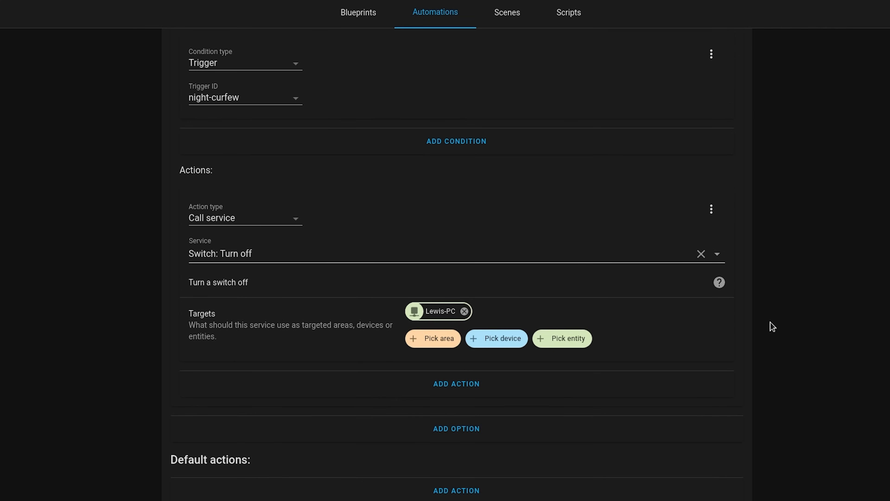